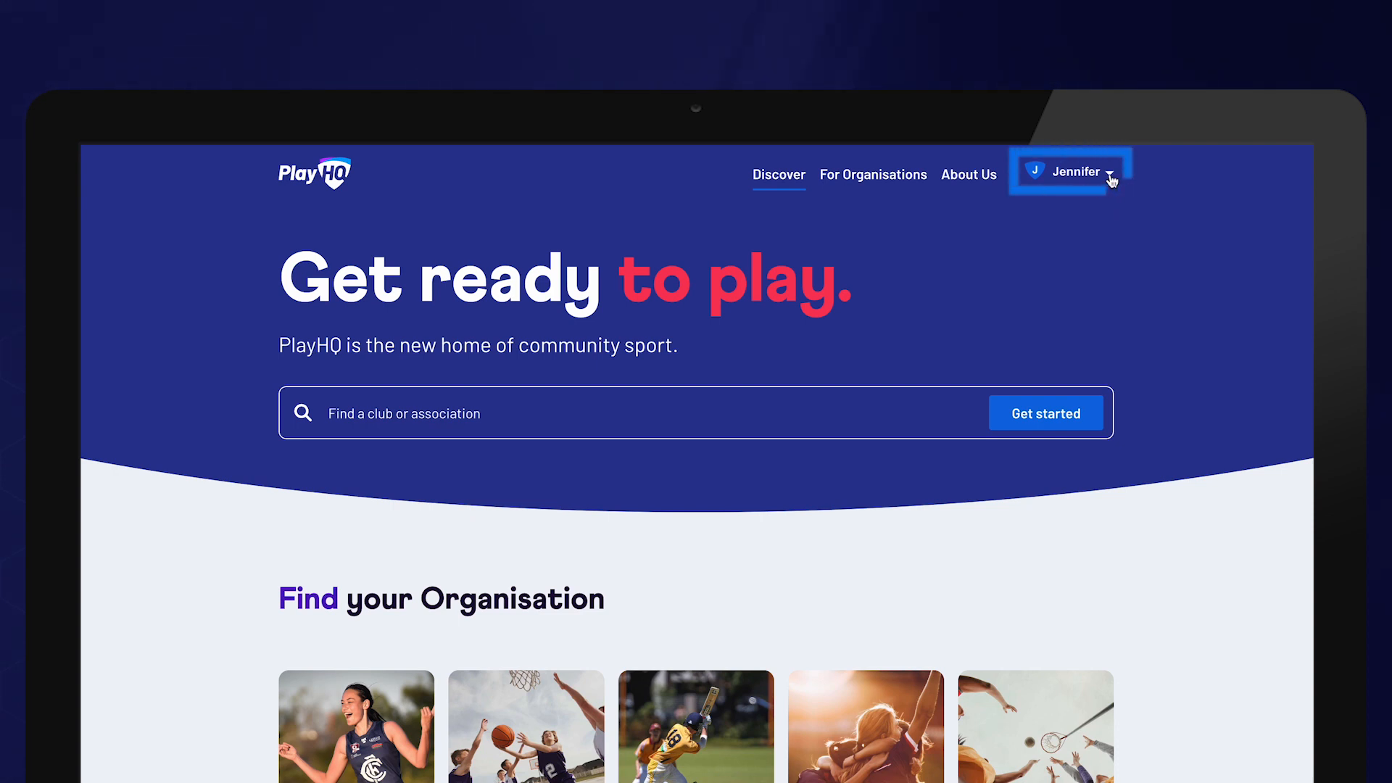
Go to My Account from the user name menu to view the participant profile.
{"action": "left_click", "coordinate": [1072, 173]}
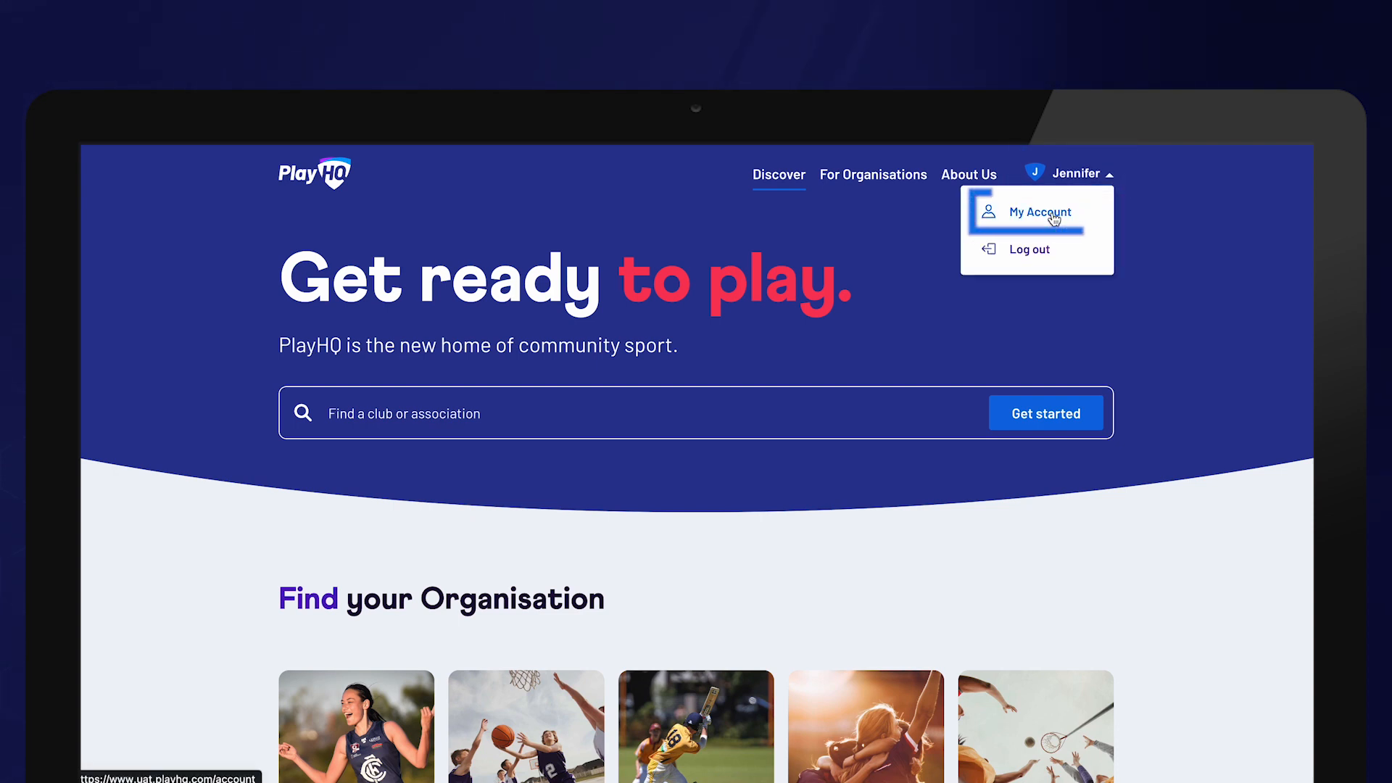
{"action": "left_click", "coordinate": [1039, 212]}
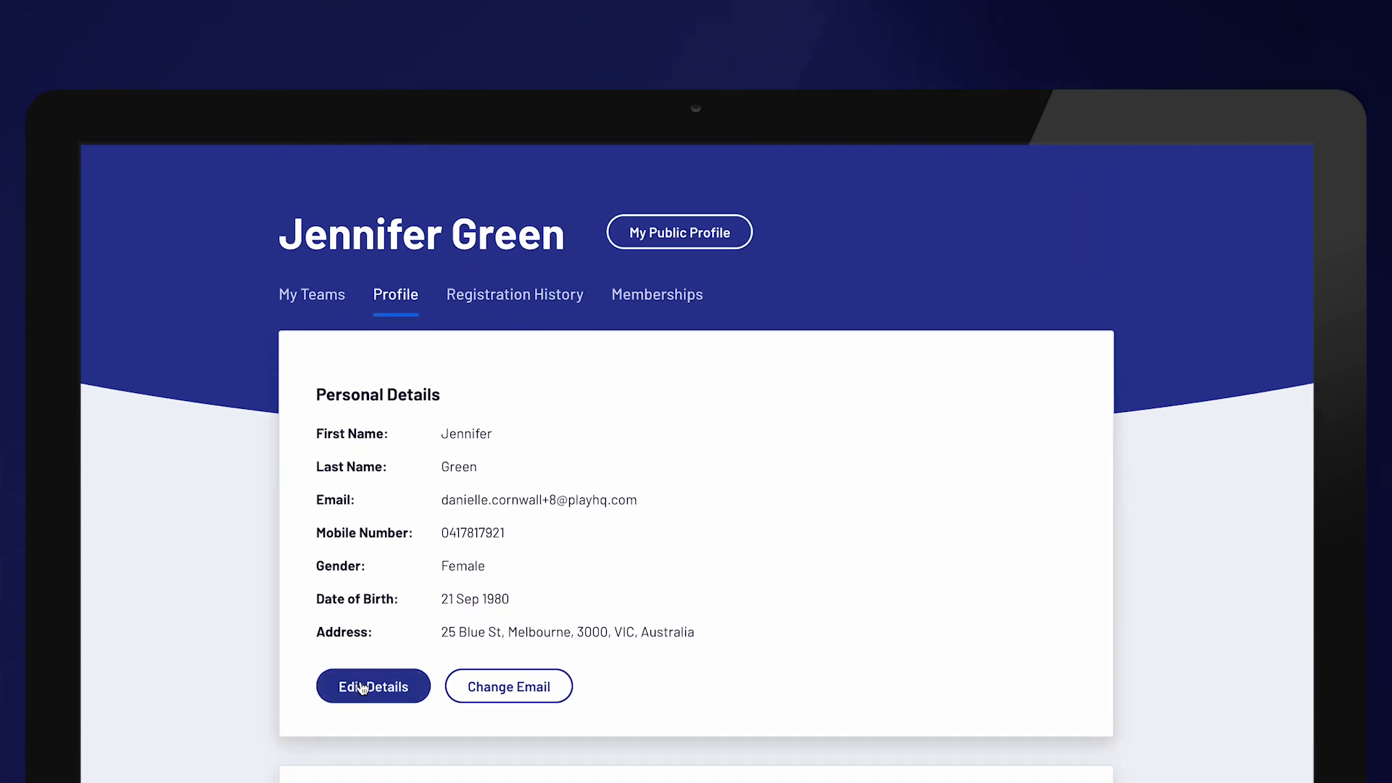
Review the registration history and expand the Cricket Australia membership details.
{"action": "left_click", "coordinate": [373, 686]}
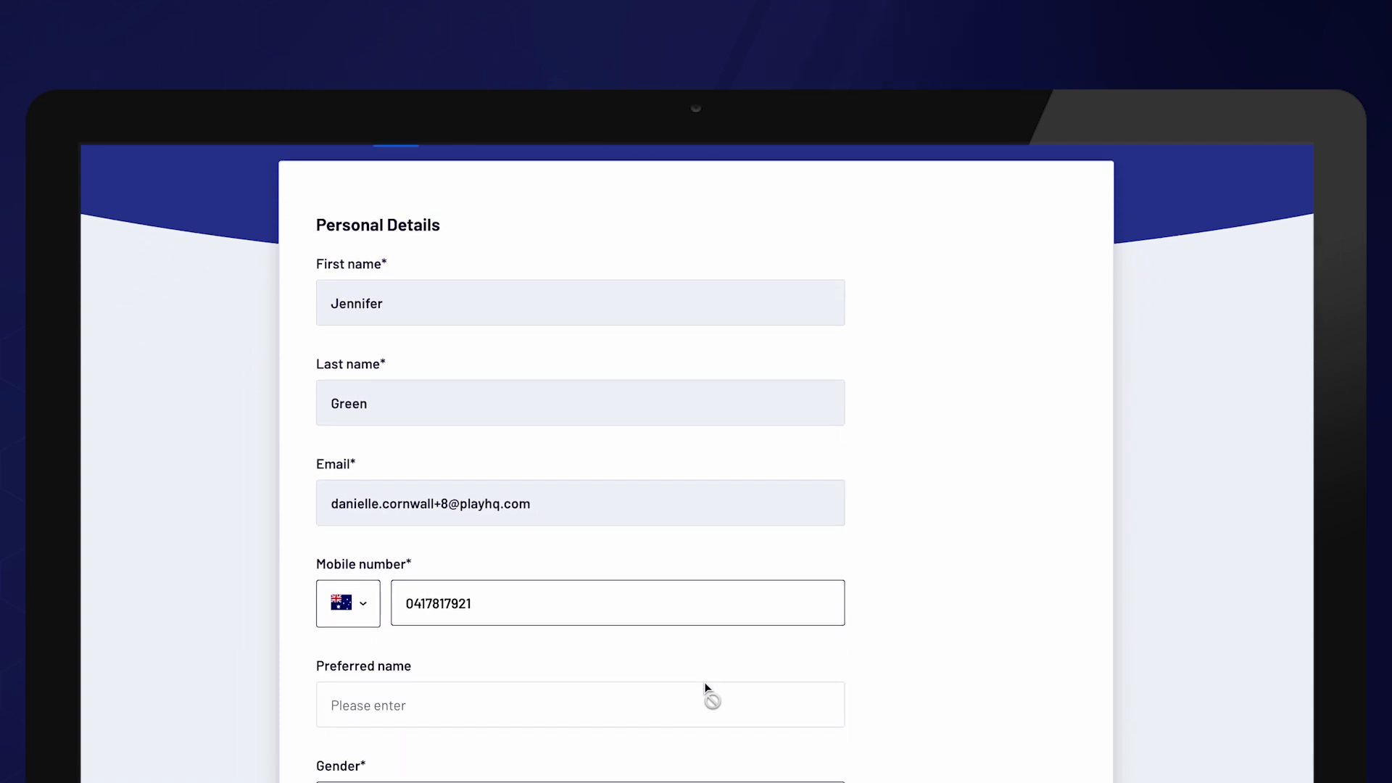
{"action": "scroll", "scroll_direction": "down", "scroll_amount": 3}
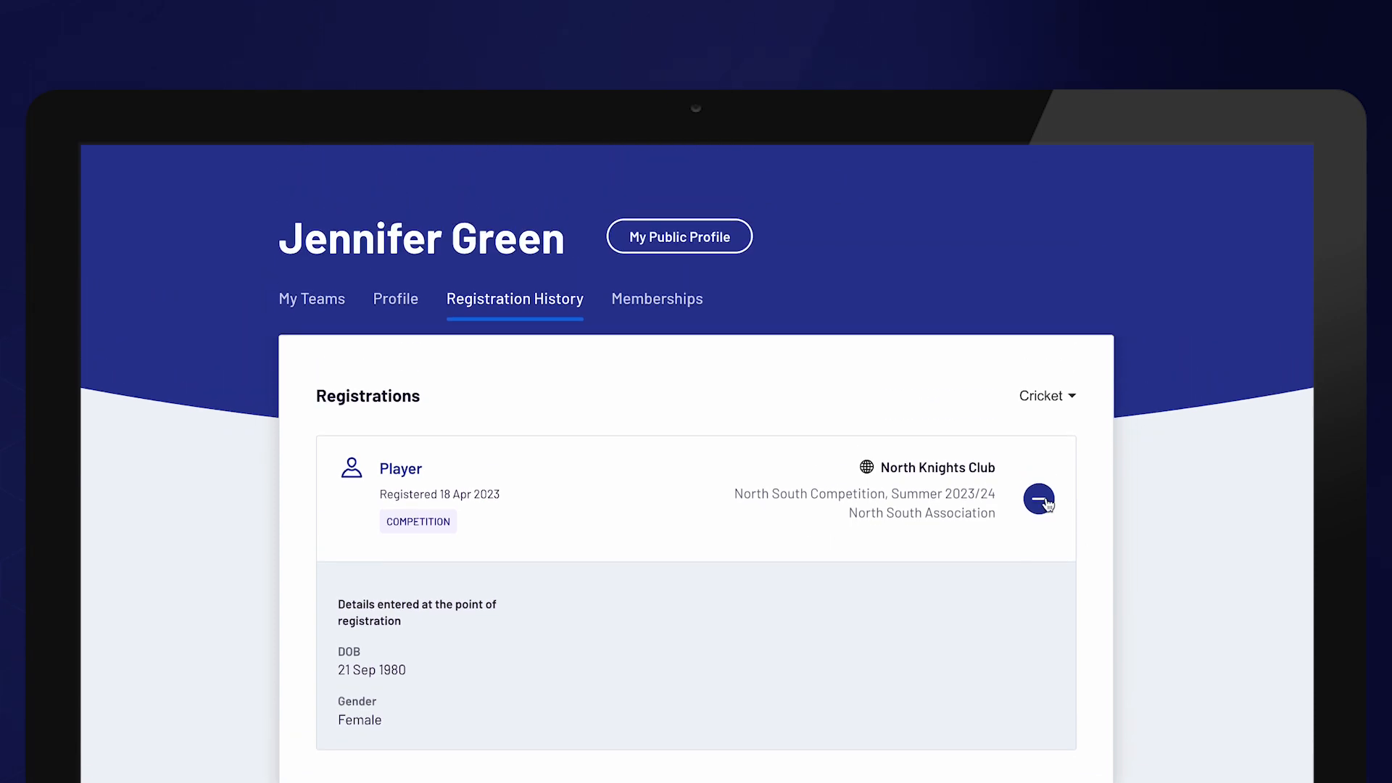
{"action": "left_click", "coordinate": [657, 299]}
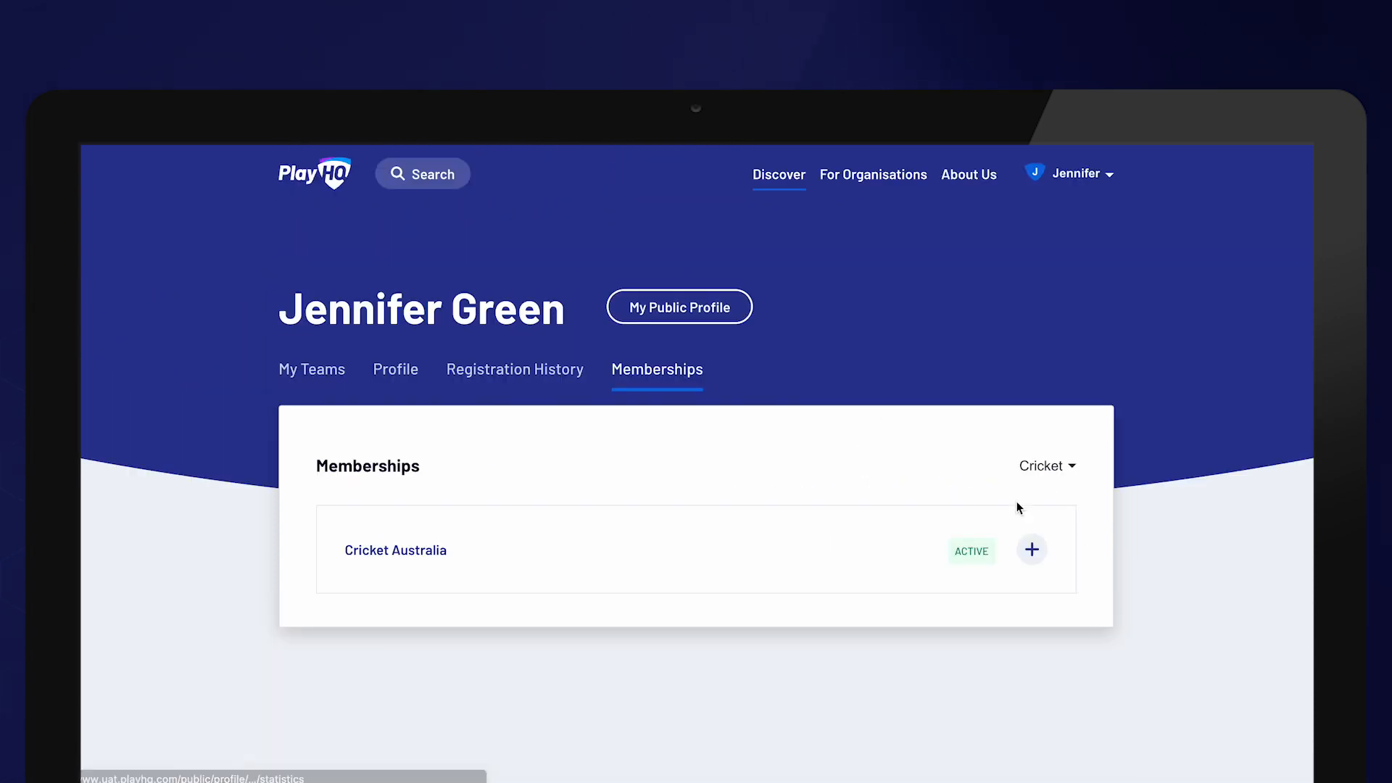
{"action": "left_click", "coordinate": [1032, 548]}
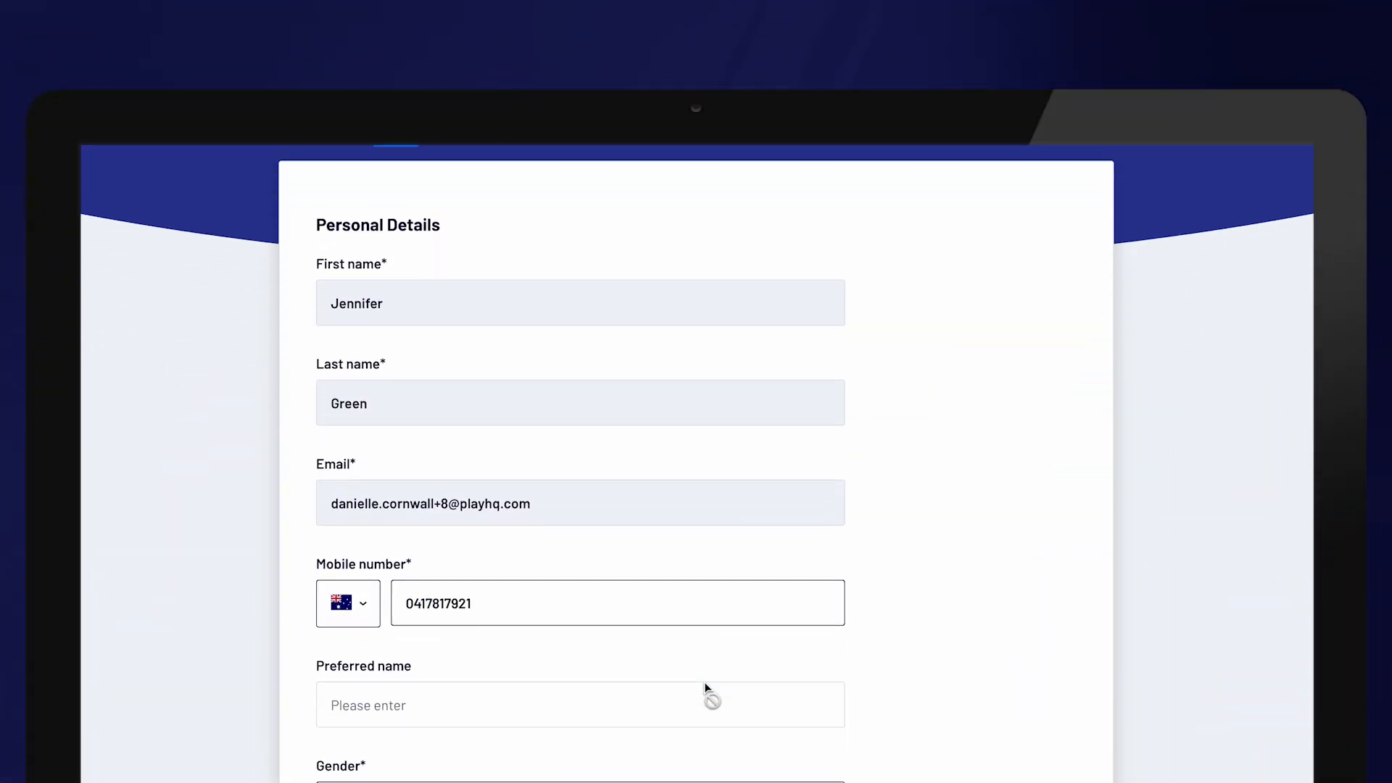
{"action": "scroll", "scroll_direction": "down", "scroll_amount": 3}
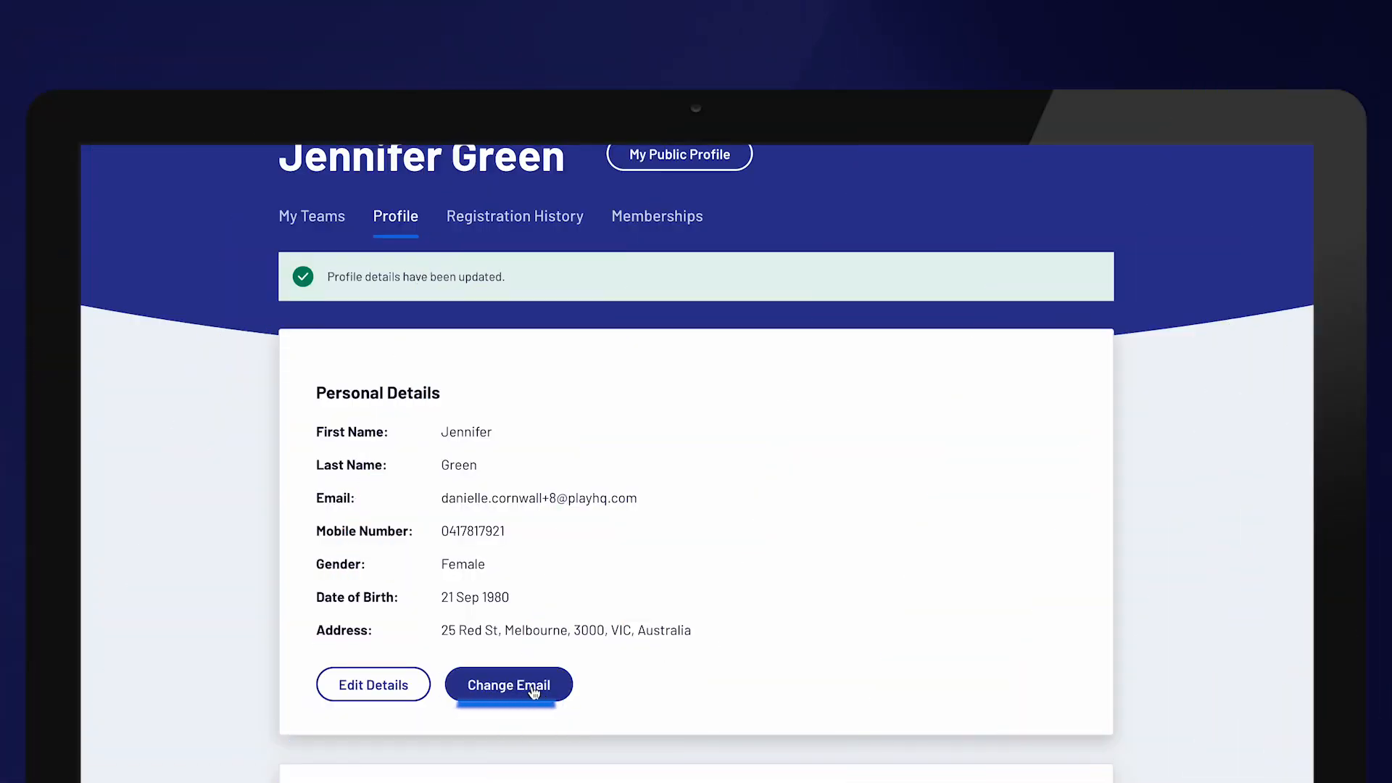
{"action": "left_click", "coordinate": [508, 685]}
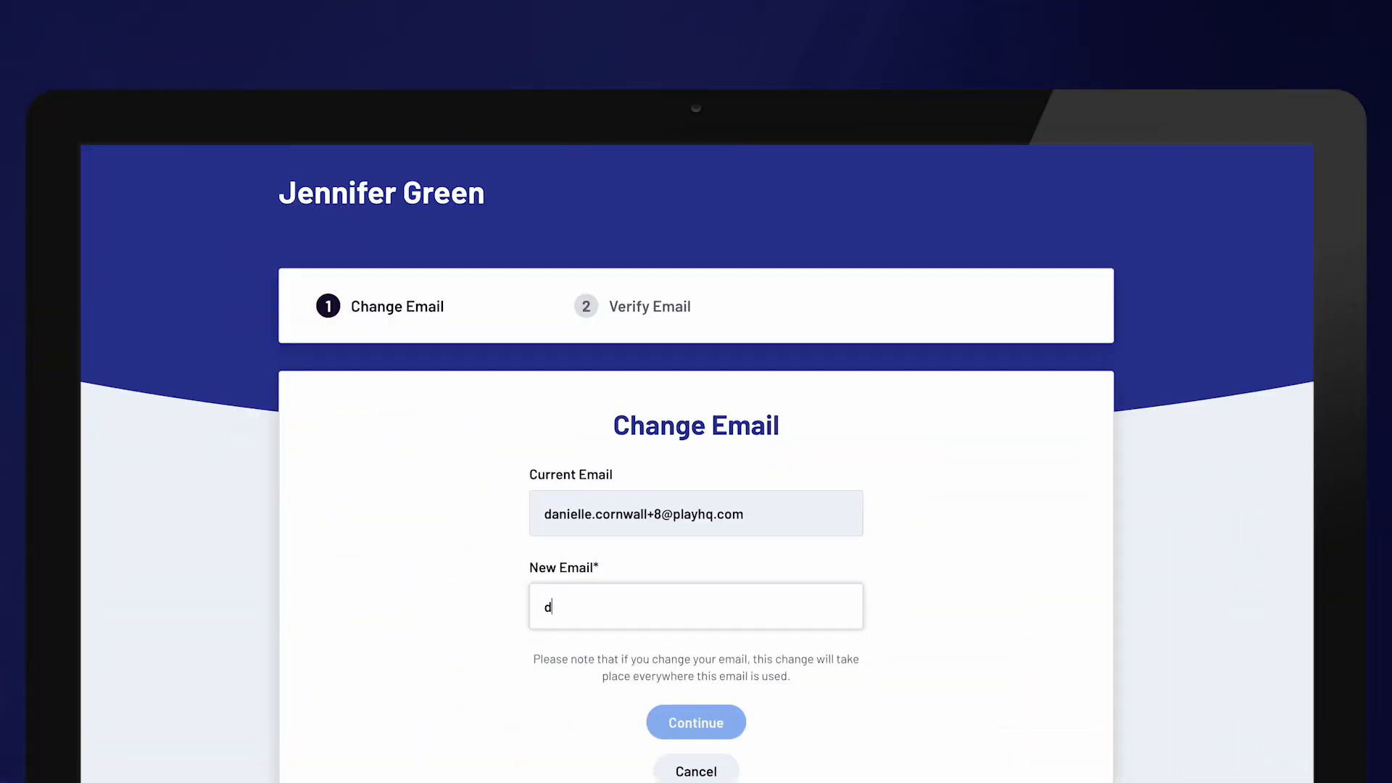
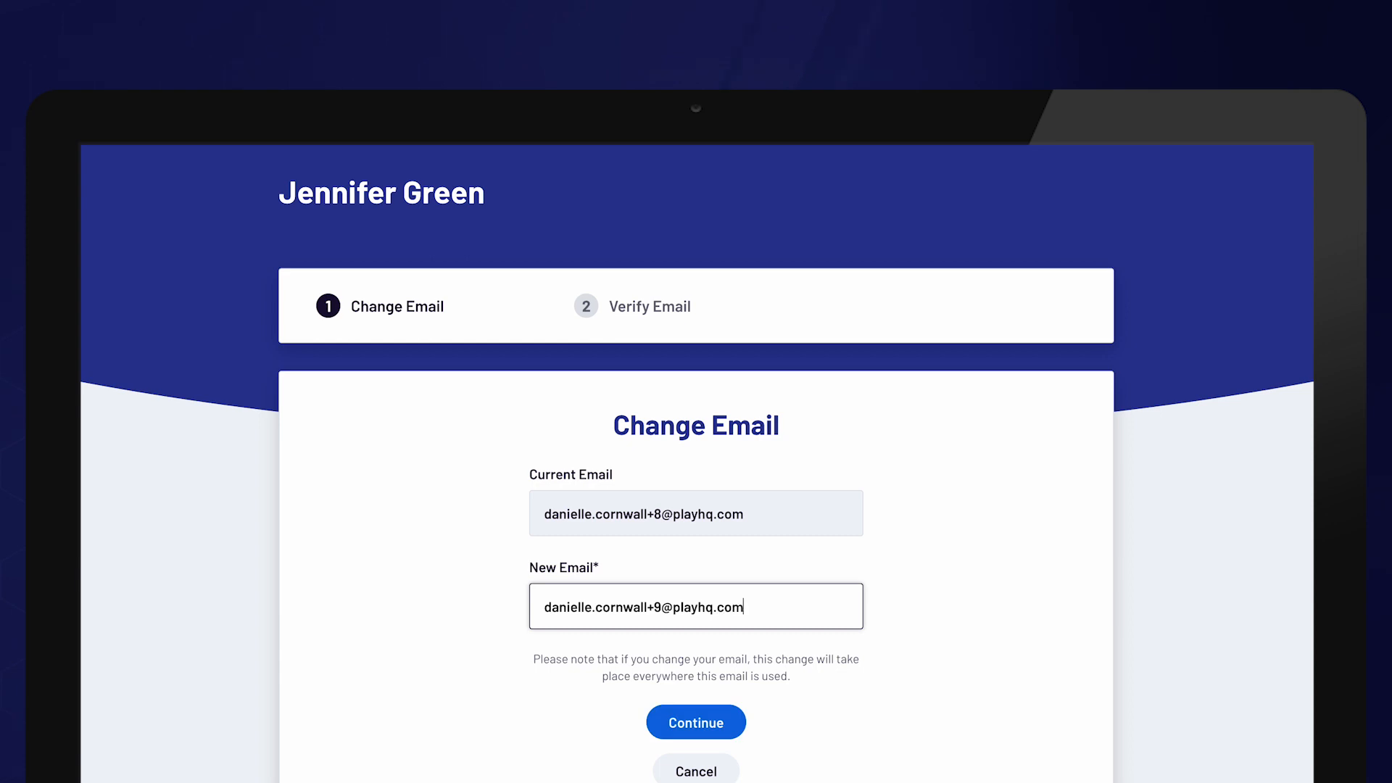
{"action": "scroll", "scroll_direction": "down", "scroll_amount": 3}
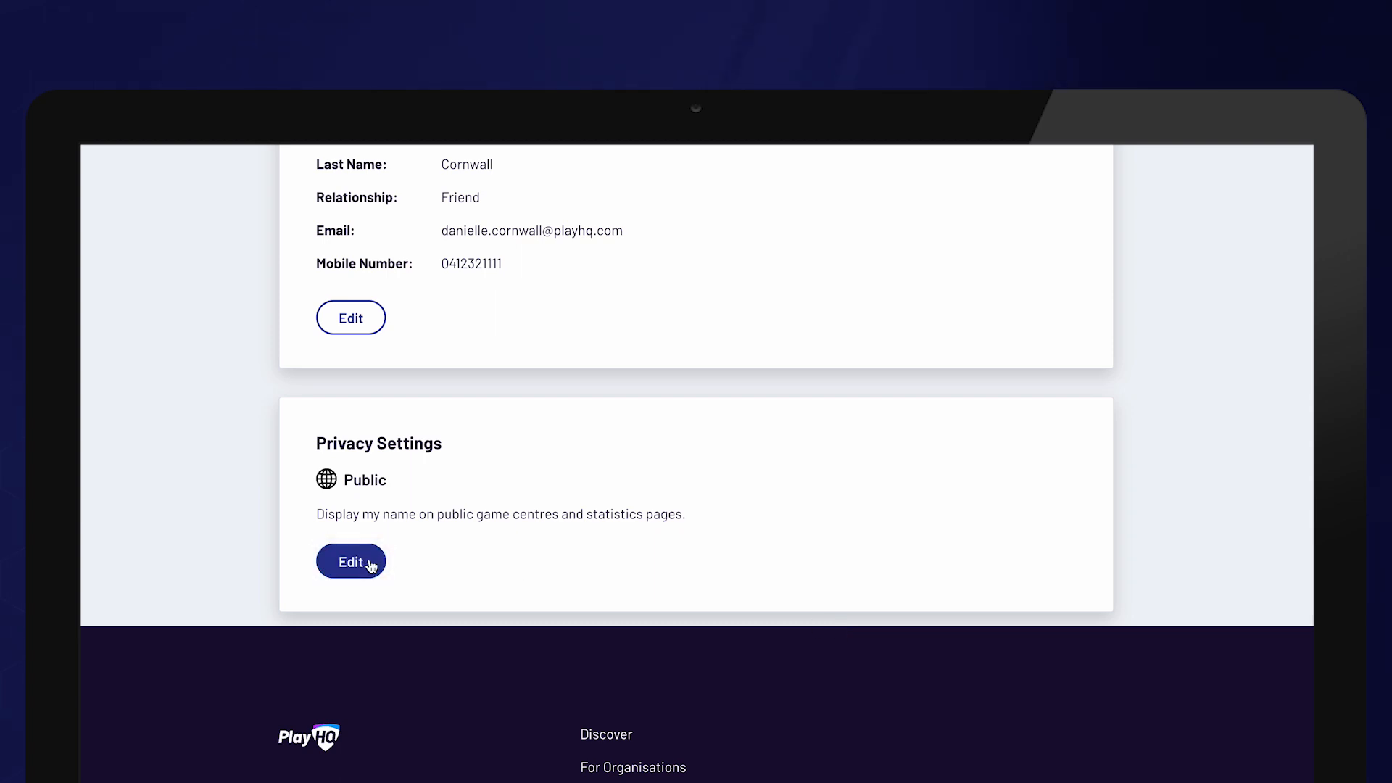
Change the profile privacy to Private to hide the name publicly and save it.
{"action": "left_click", "coordinate": [349, 561]}
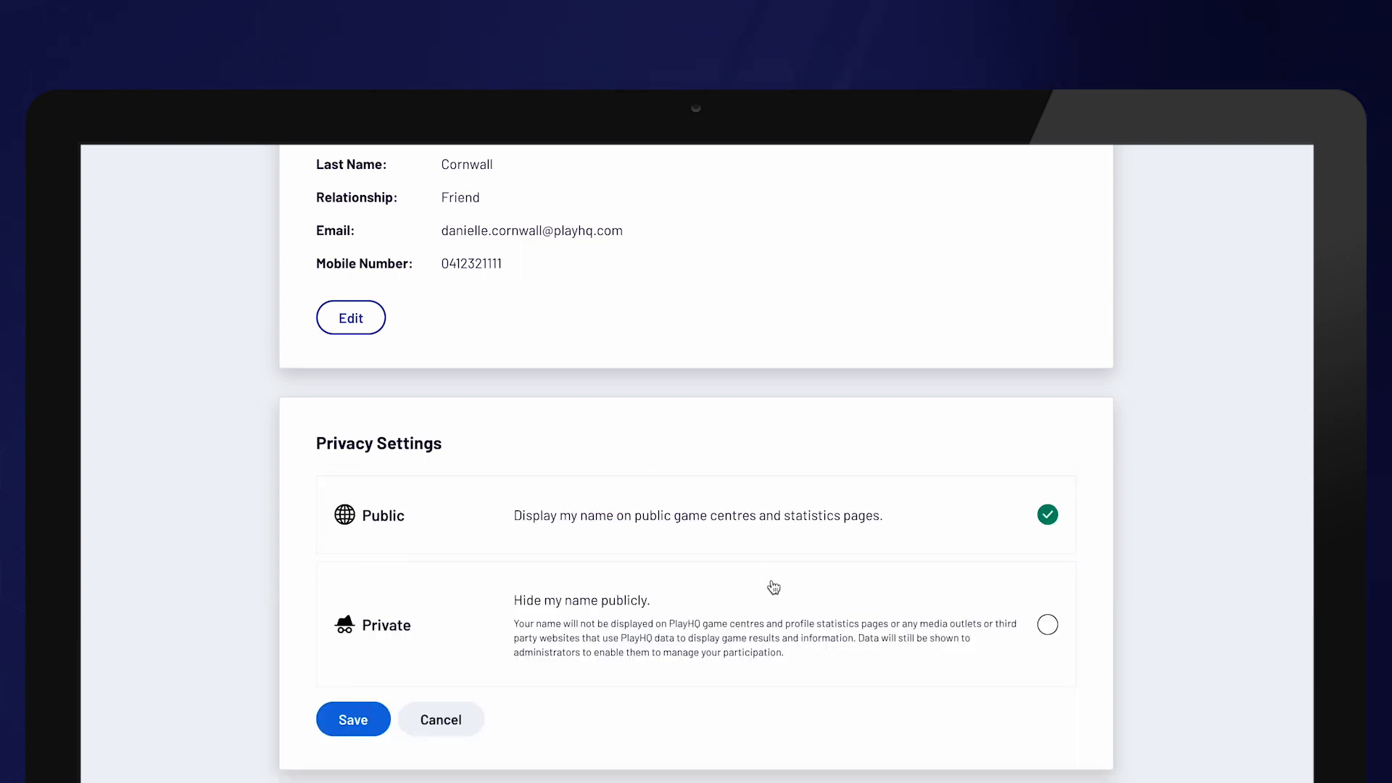
{"action": "scroll", "scroll_direction": "down", "scroll_amount": 3}
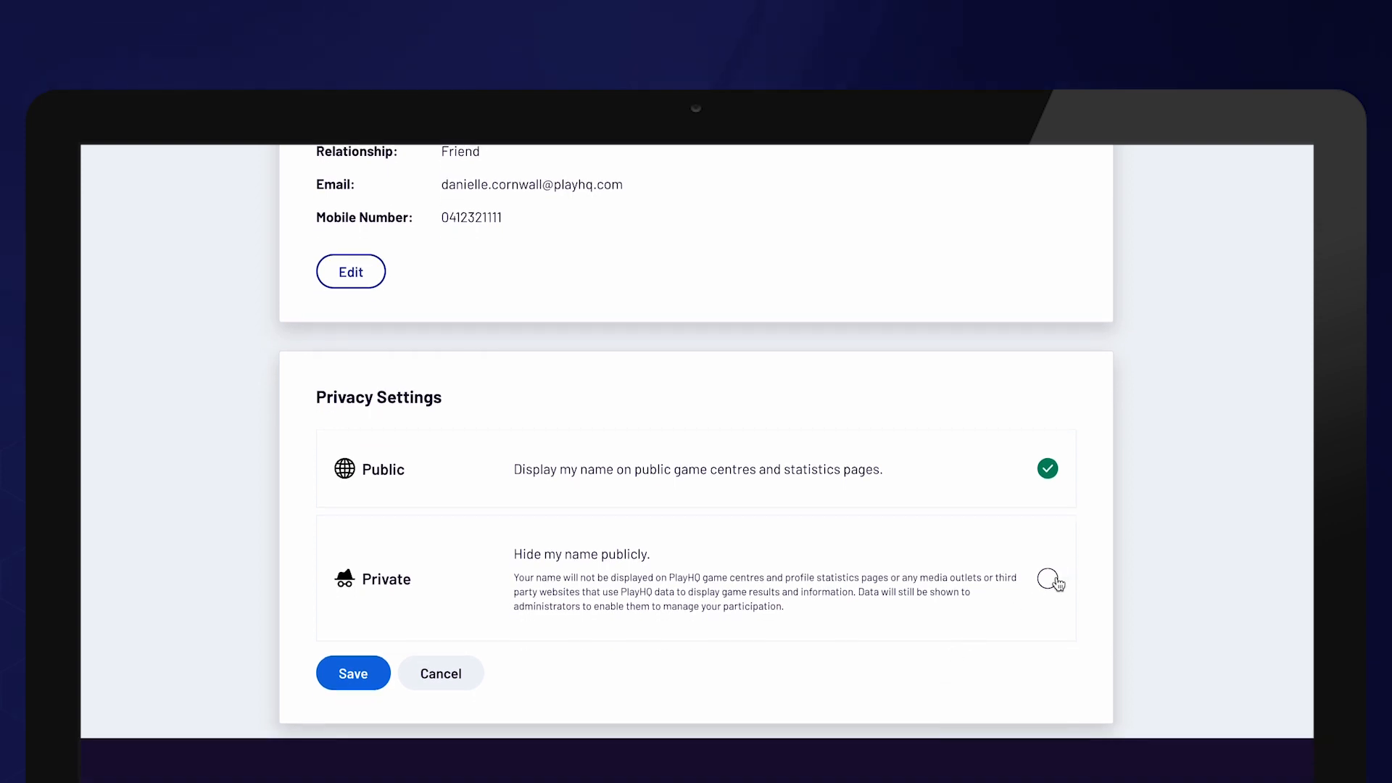
{"action": "left_click", "coordinate": [1047, 579]}
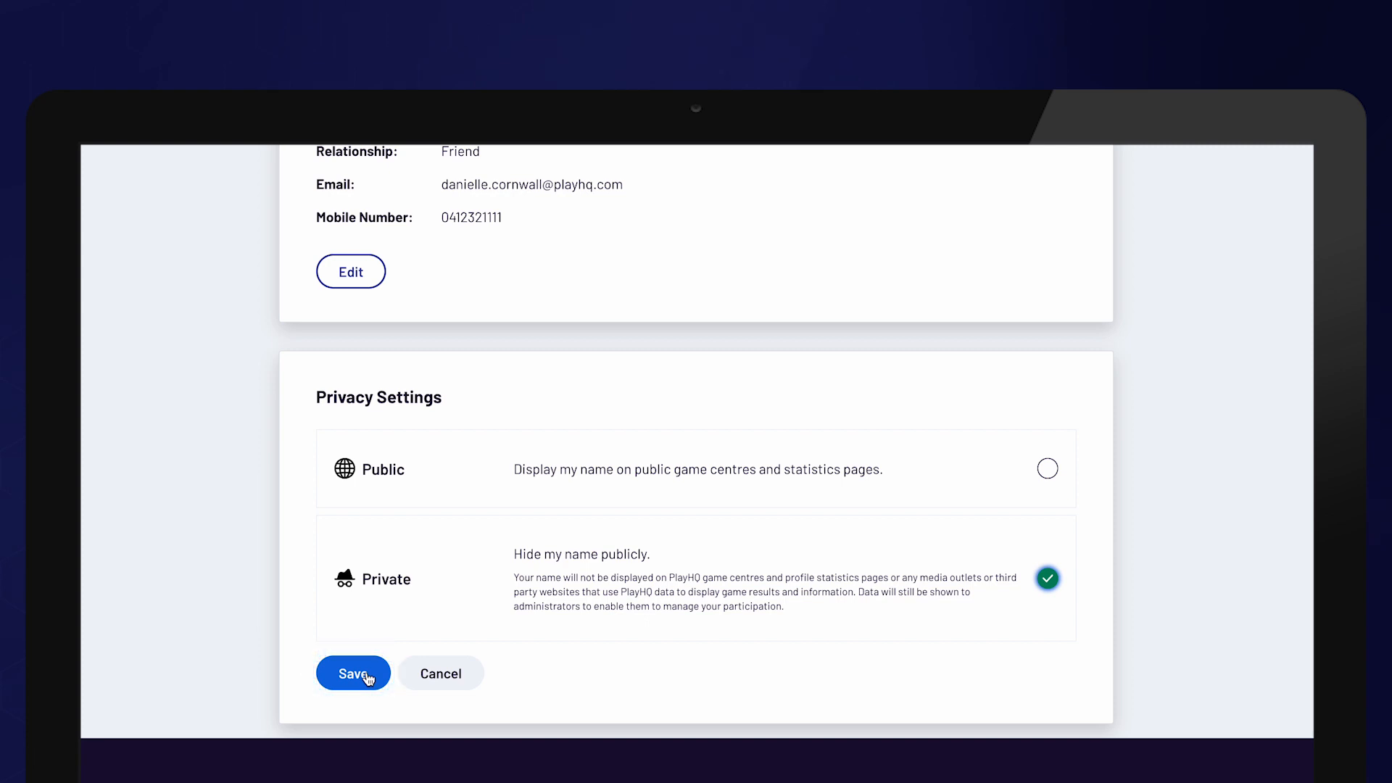
{"action": "left_click", "coordinate": [352, 673]}
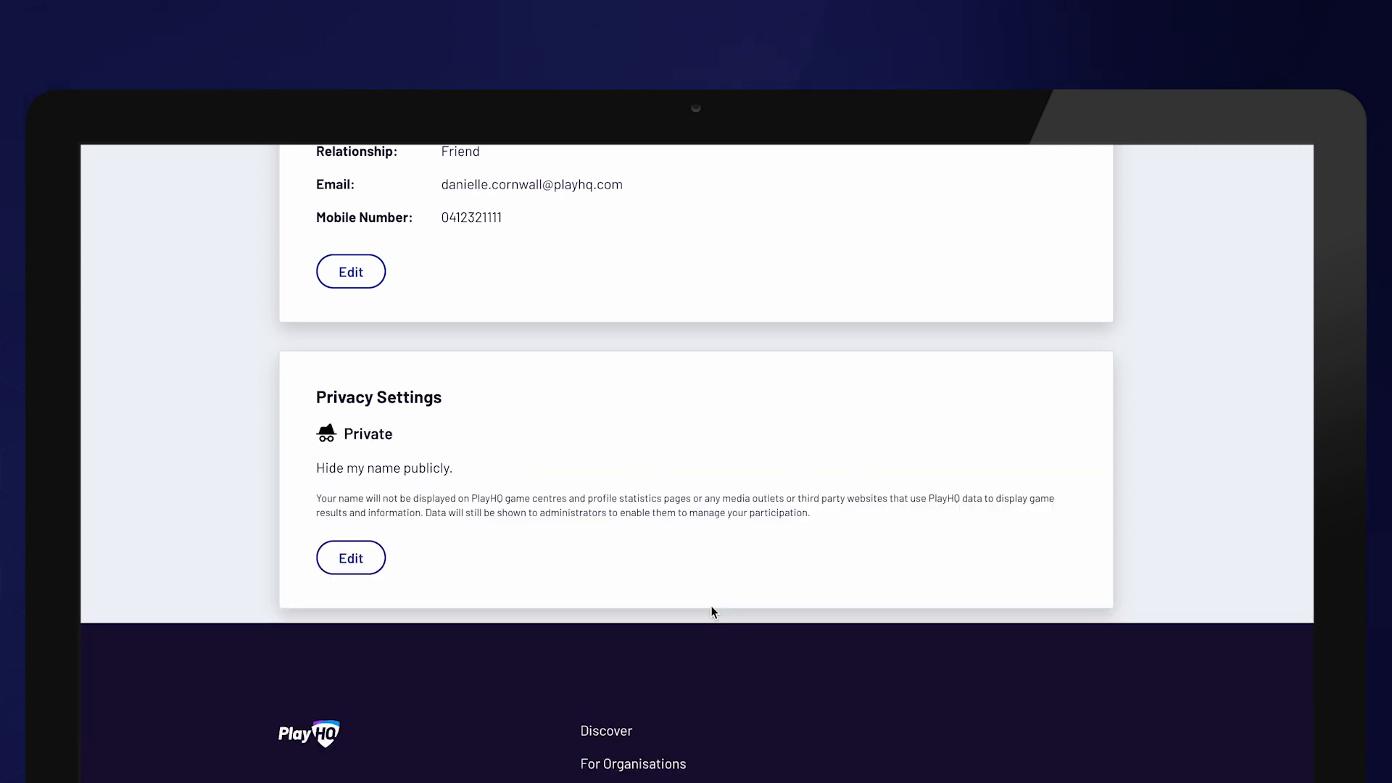